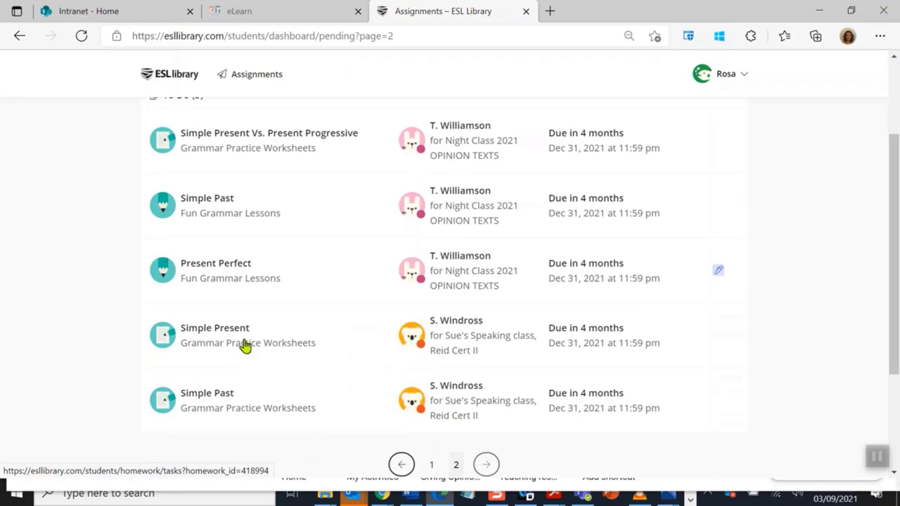
mouse_move(239, 410)
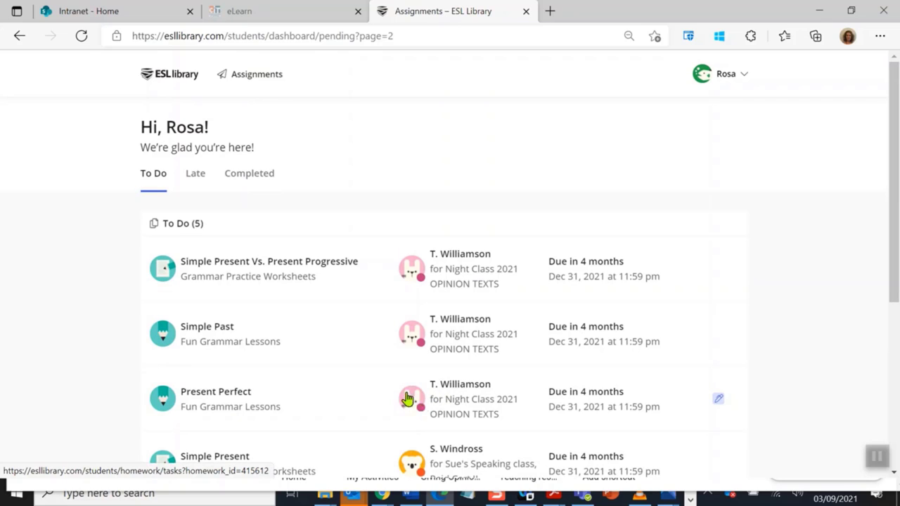
mouse_move(443, 280)
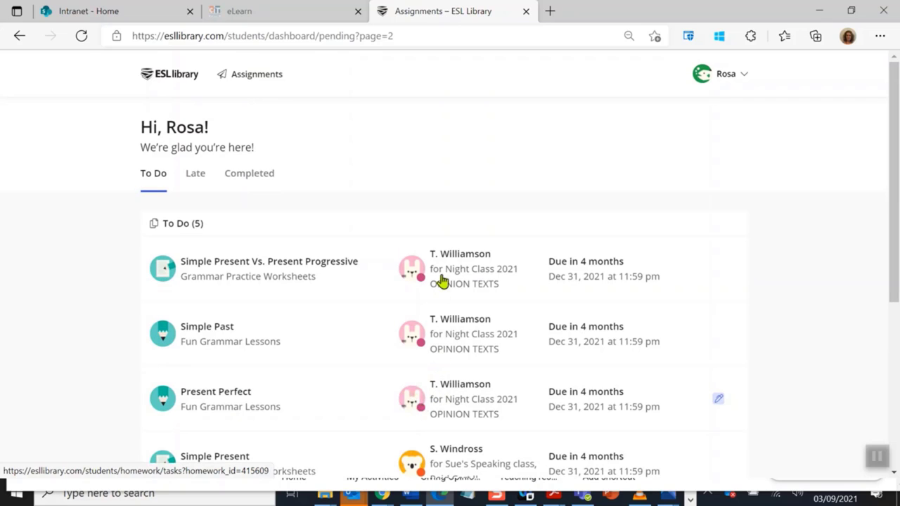
Return to the first page of To Do assignments via the previous-page arrow.
scroll("down", 3)
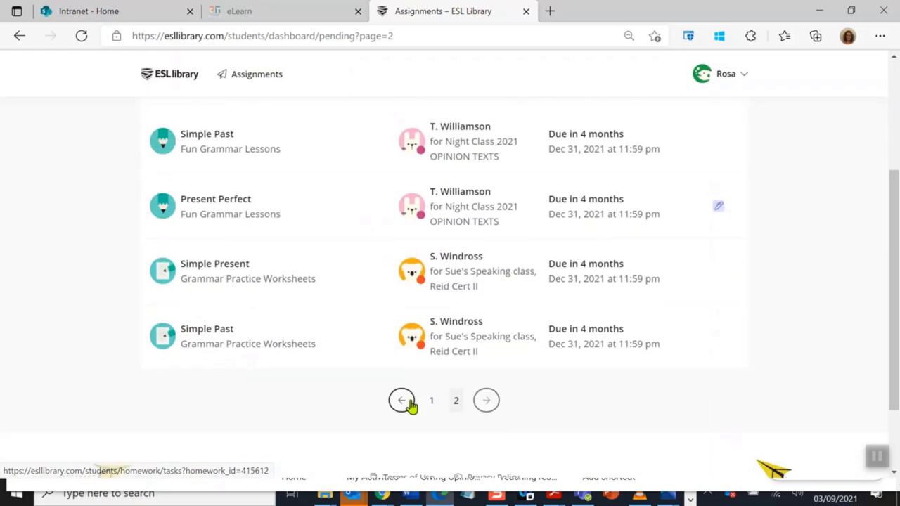
left_click(402, 399)
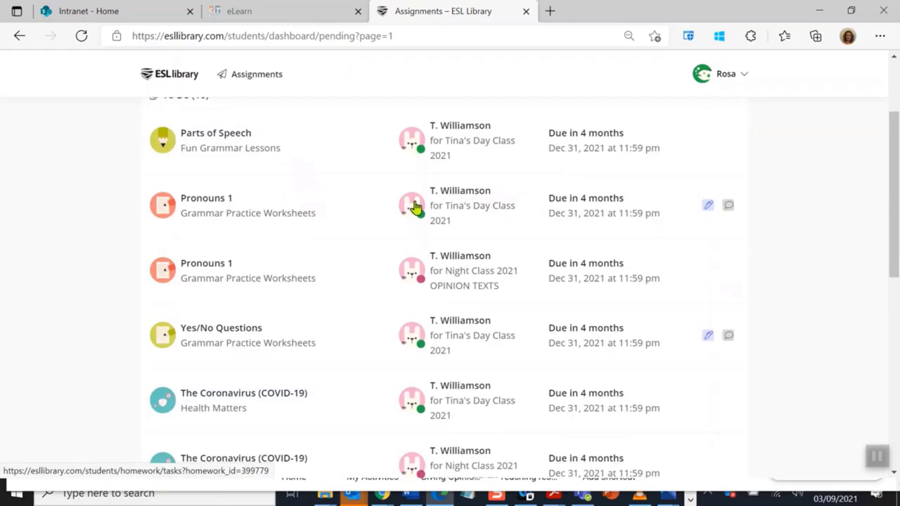
scroll("down", 3)
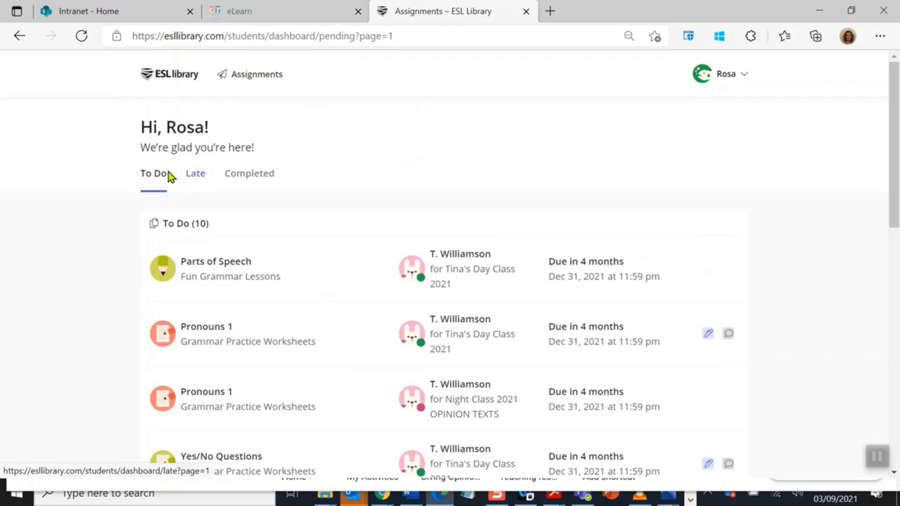
mouse_move(203, 180)
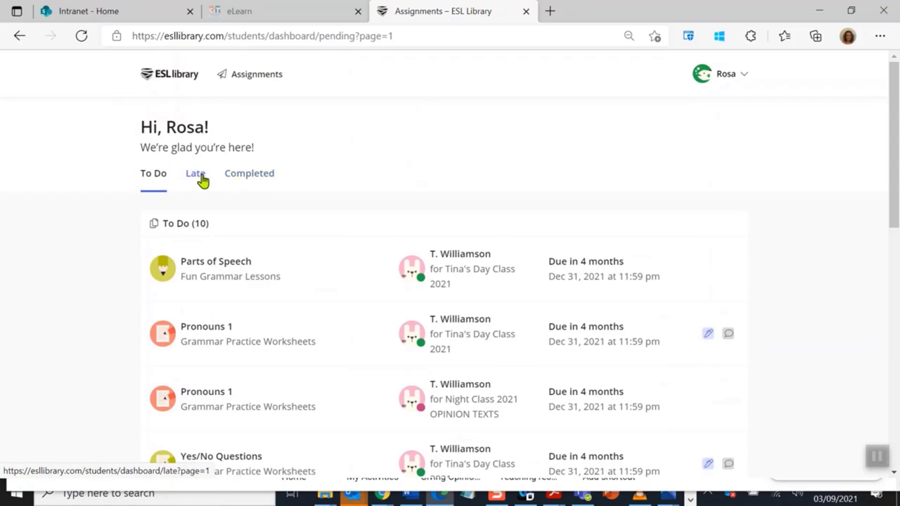
mouse_move(195, 178)
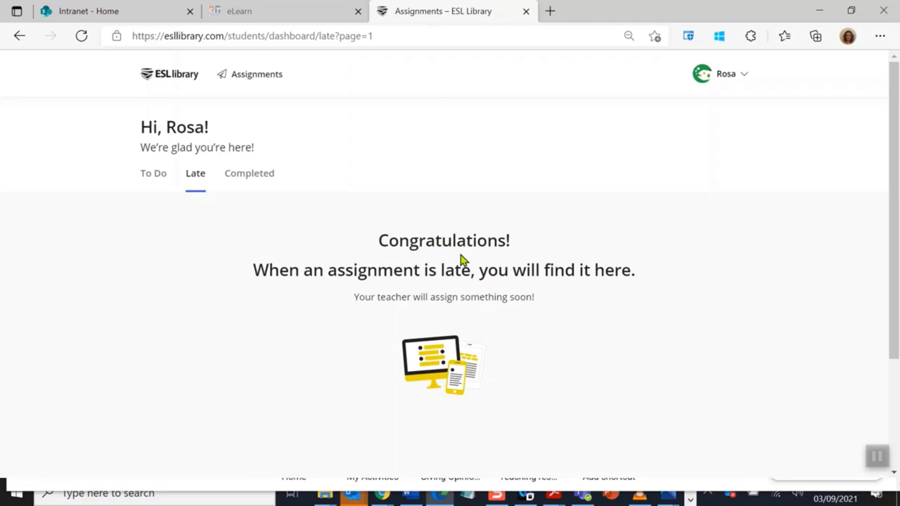
mouse_move(513, 259)
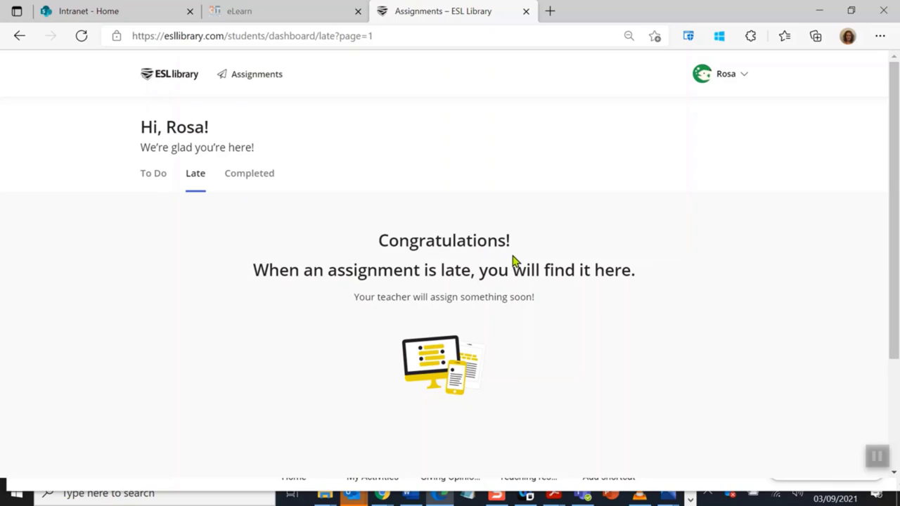
mouse_move(296, 290)
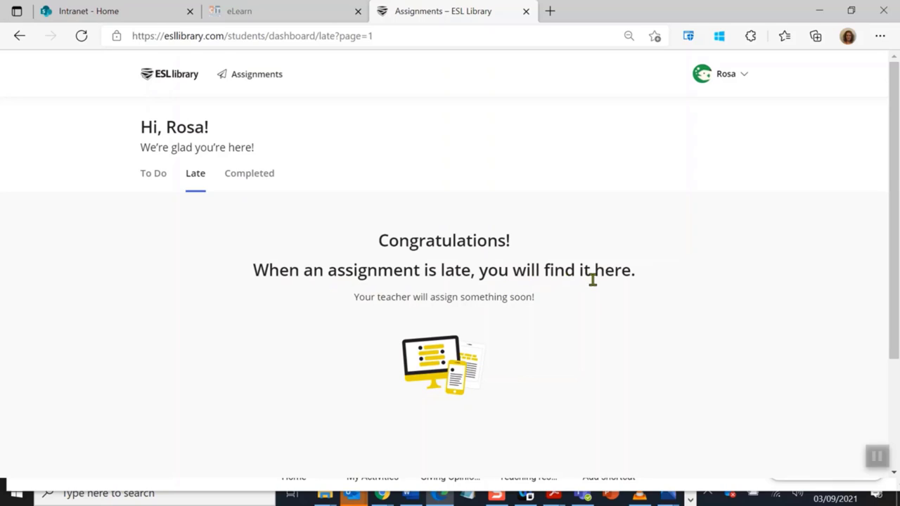
mouse_move(242, 180)
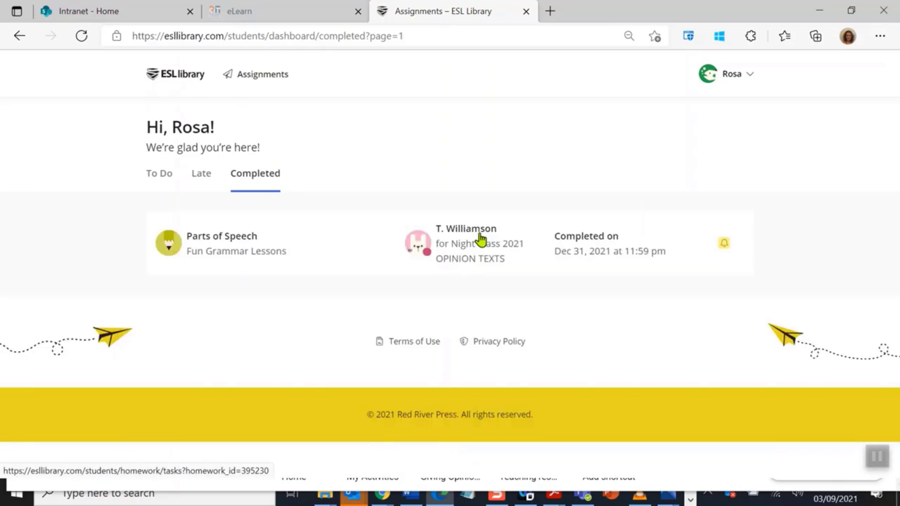
mouse_move(264, 270)
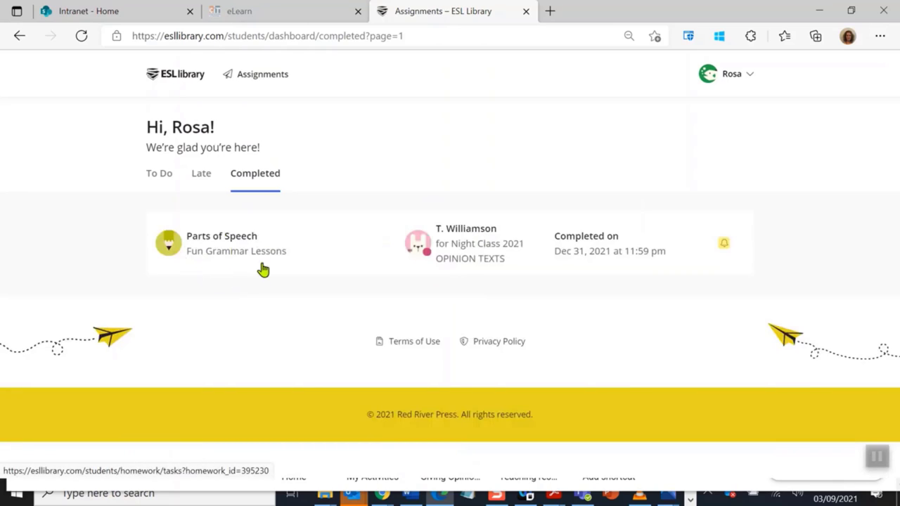
mouse_move(575, 228)
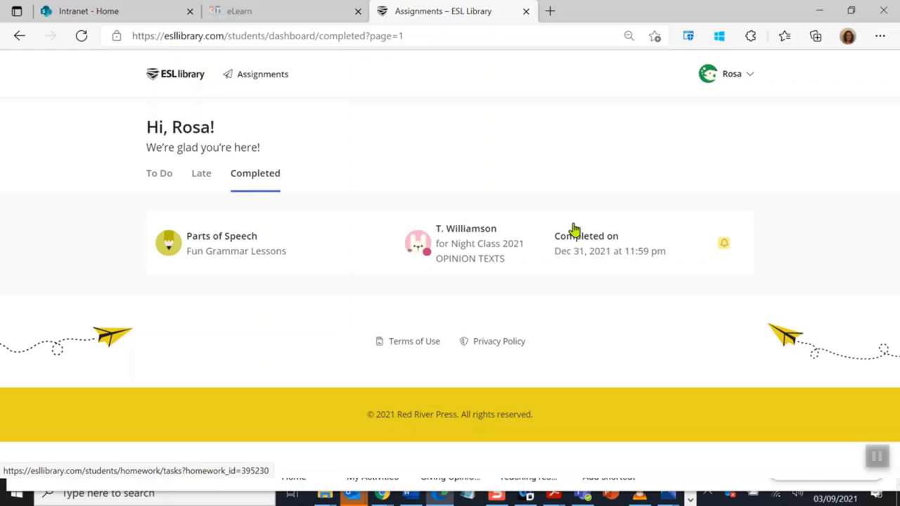
mouse_move(287, 264)
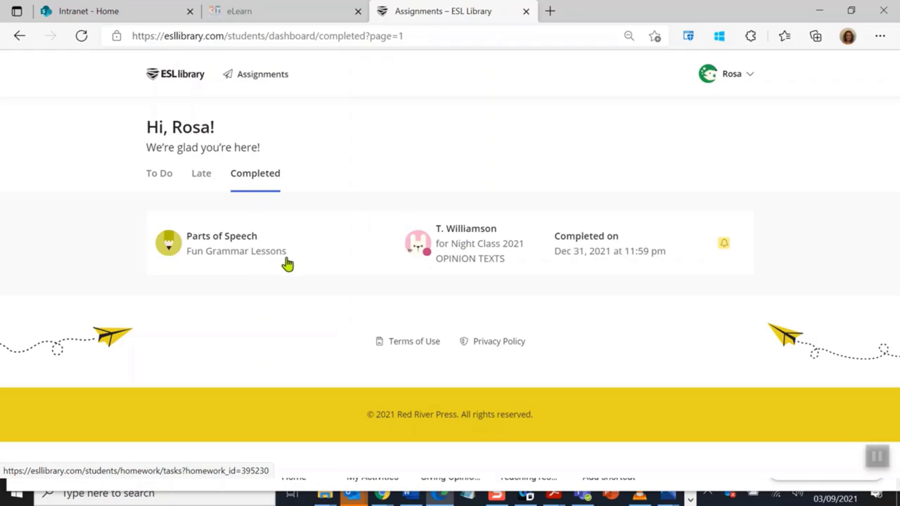
View the Completed list showing Parts of Speech completed Dec 31, 2021.
left_click(158, 173)
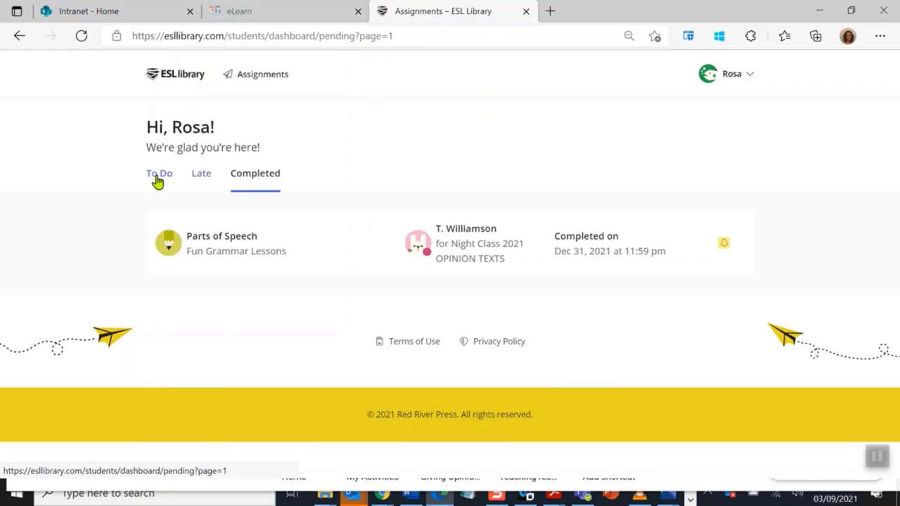
Show the To Do list again with its ten pending assignments.
left_click(157, 173)
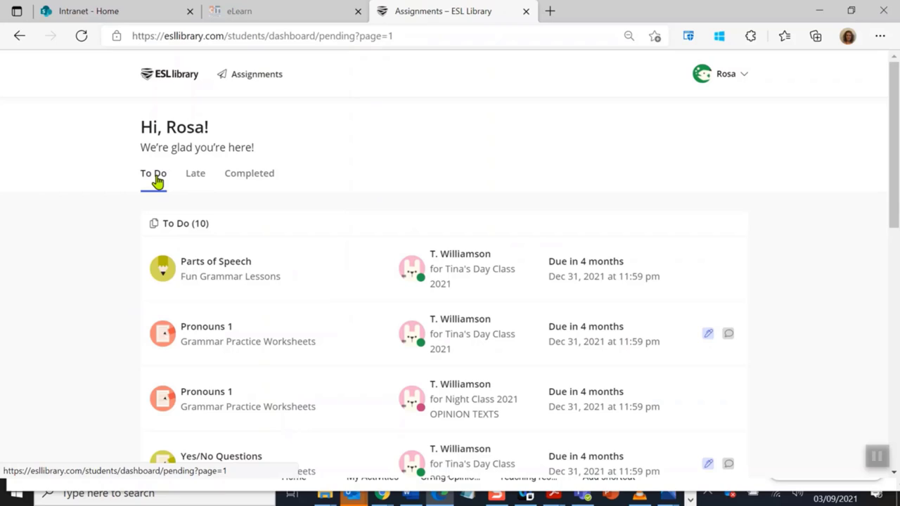
mouse_move(214, 263)
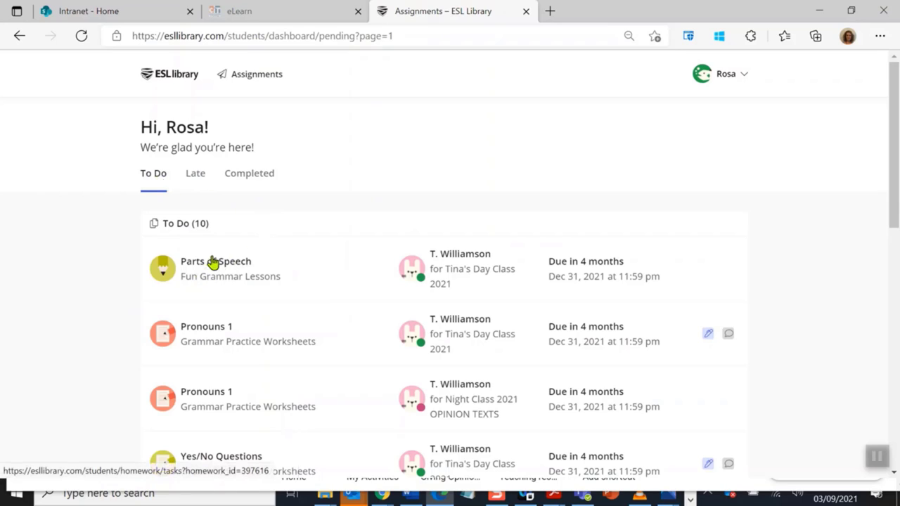
mouse_move(488, 214)
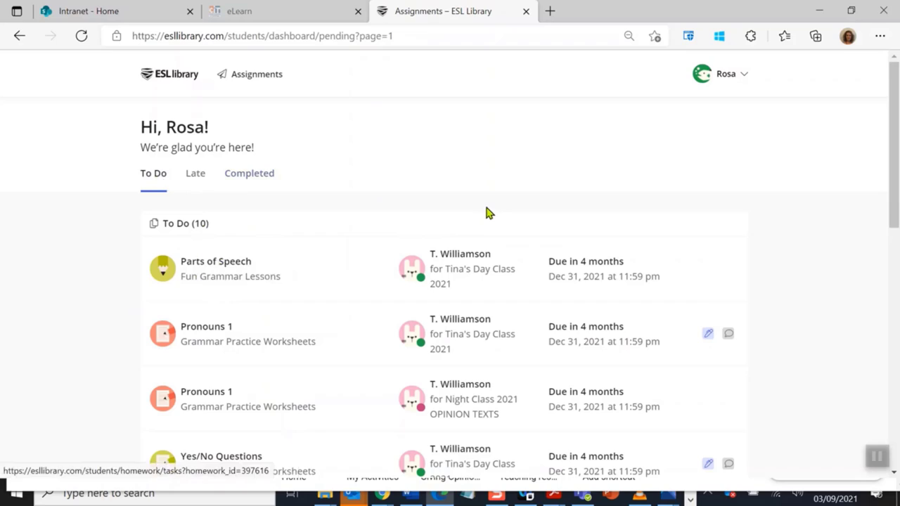
mouse_move(464, 209)
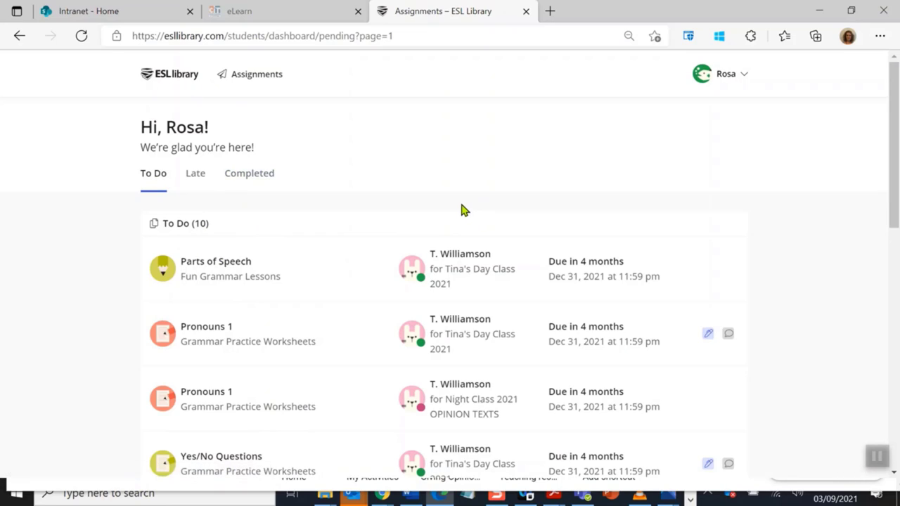